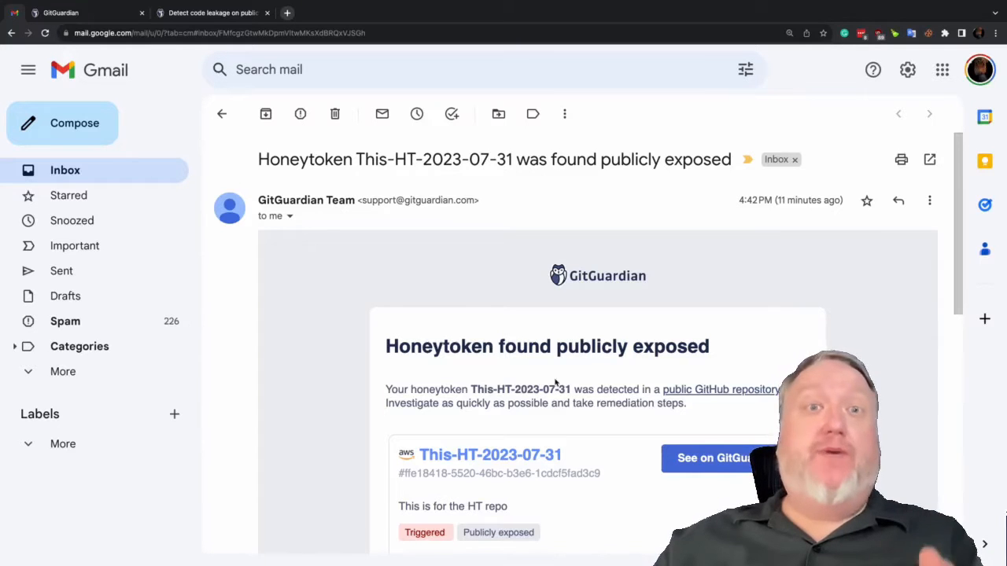
Read further down the honeytoken alert email, then switch to the public code leakage docs
scroll("down", 3)
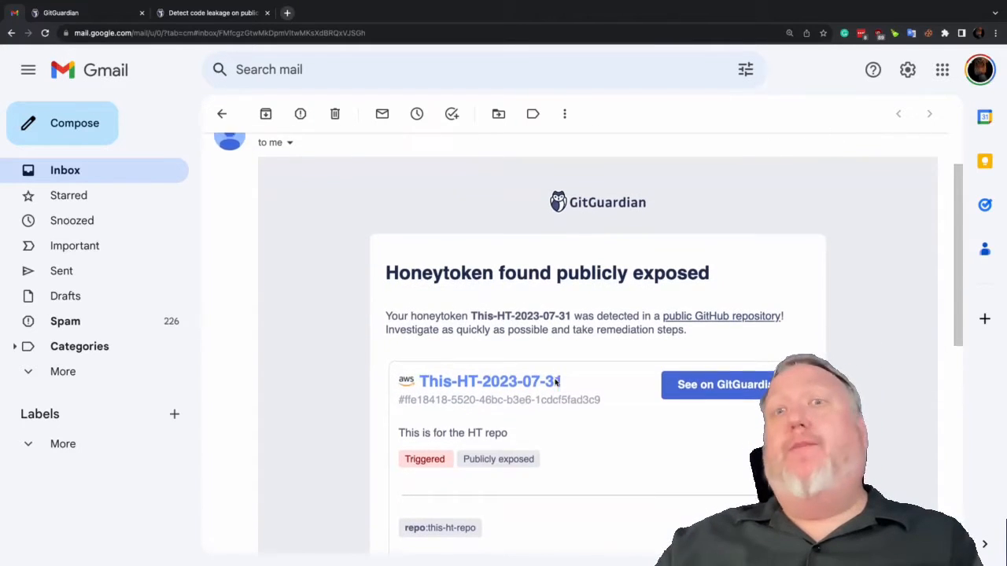
left_click(217, 13)
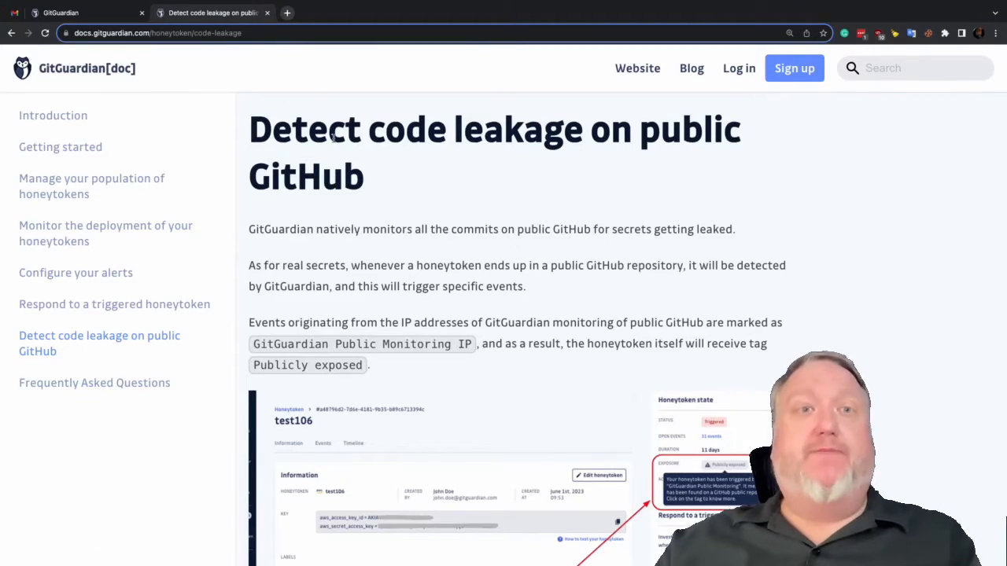
Read the docs page down to the Publicly exposed tag explanation and the honeytoken list filter example
scroll("down", 3)
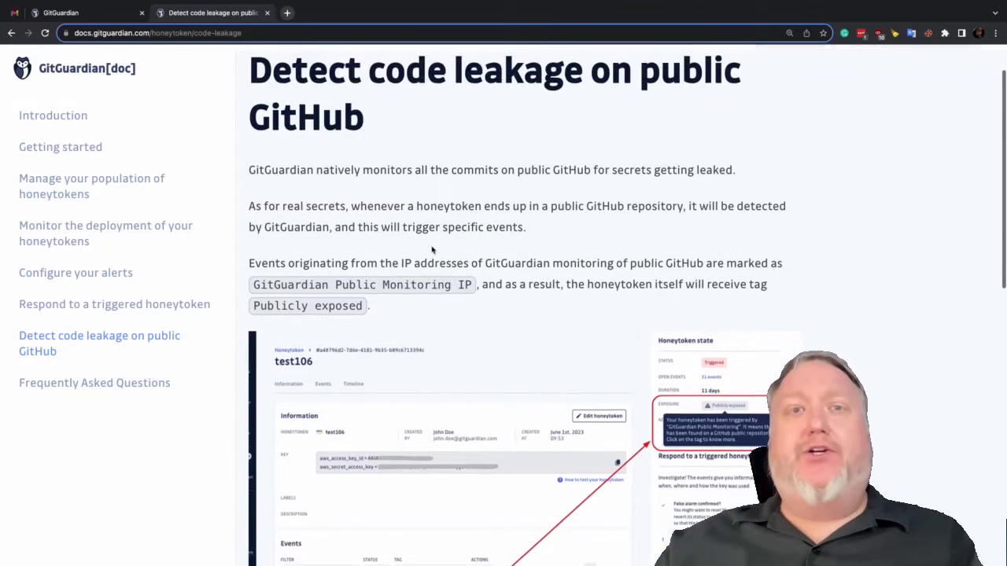
scroll("down", 3)
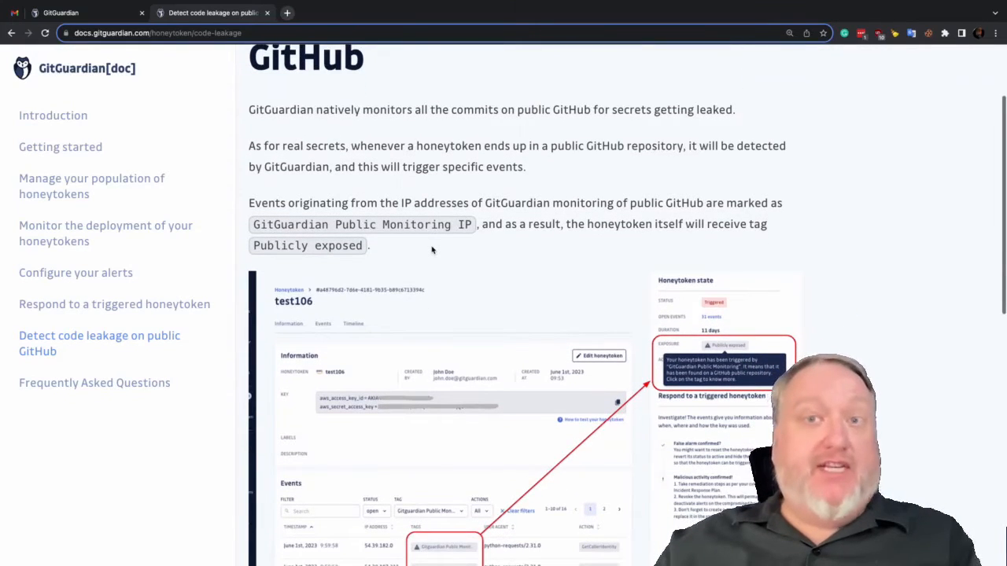
scroll("down", 3)
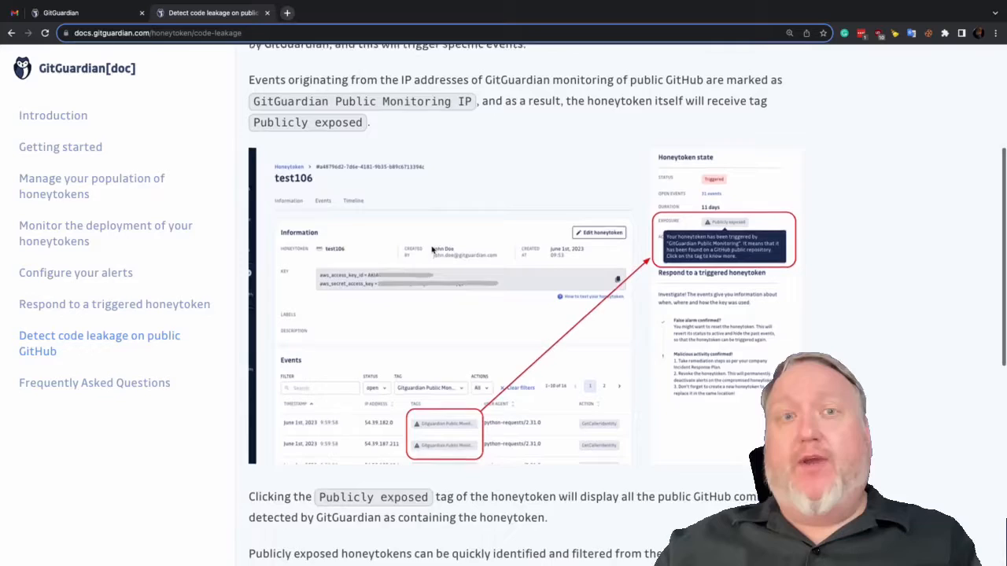
scroll("down", 3)
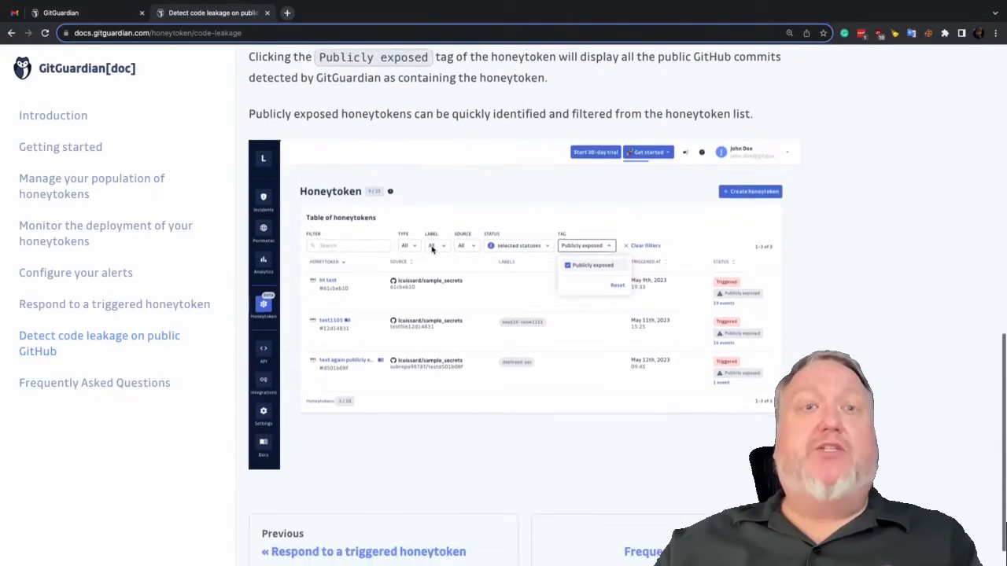
scroll("down", 3)
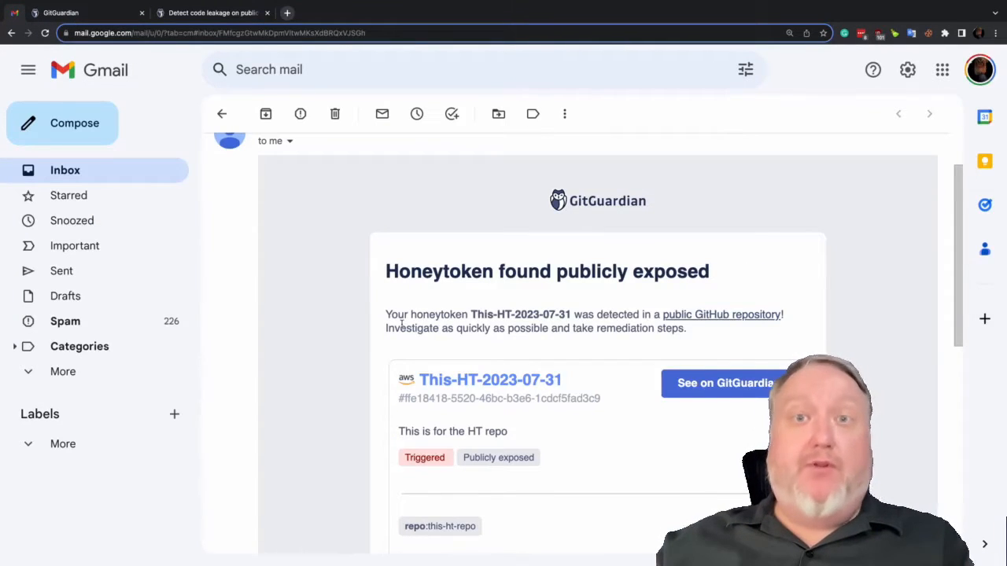
Read further down the alert email to its repository tag and commit author details
scroll("down", 3)
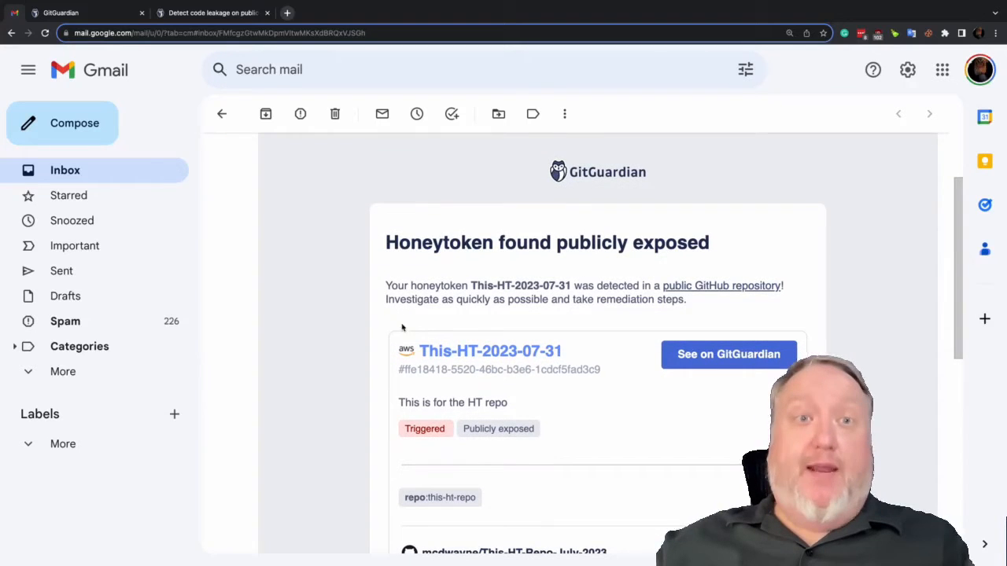
mouse_move(695, 286)
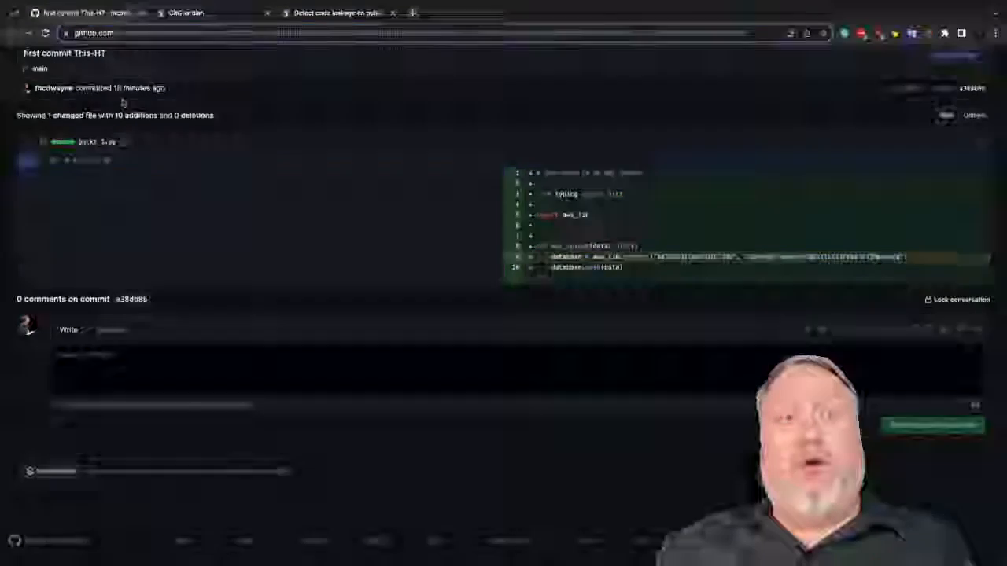
Filter the honeytoken table to the Publicly exposed tag, leaving two honeytokens listed
left_click(190, 13)
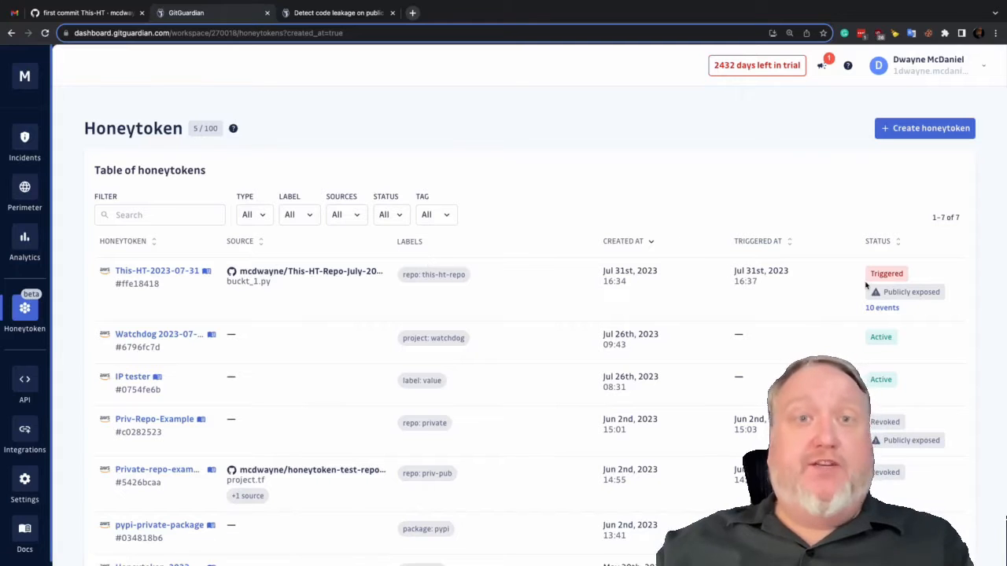
left_click(434, 214)
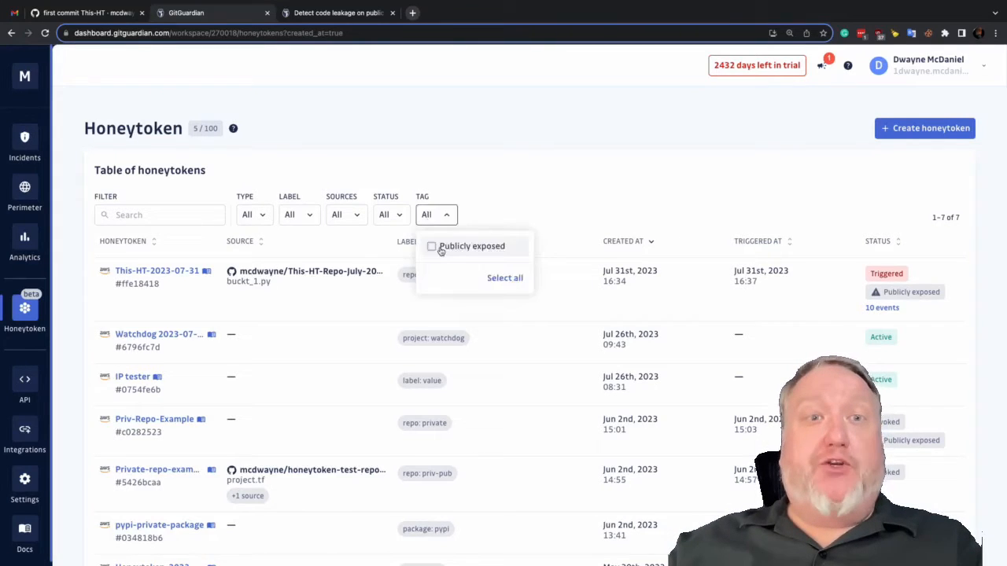
left_click(431, 246)
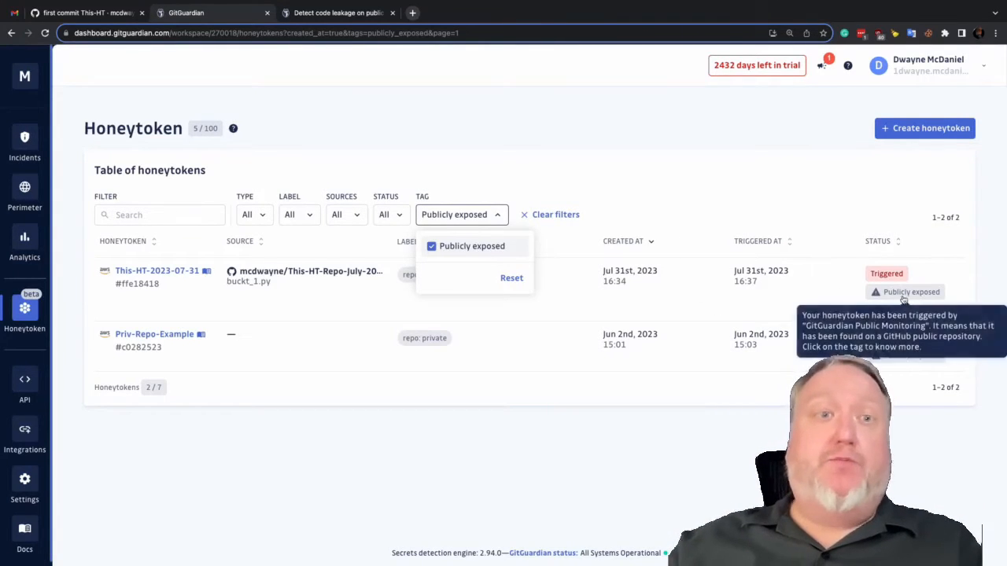
left_click(905, 291)
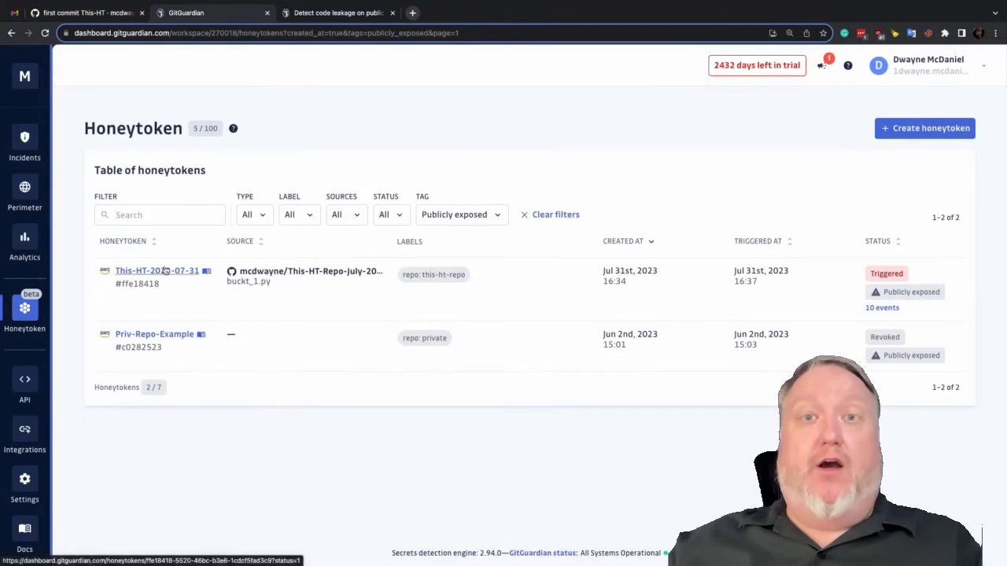
View honeytoken This-HT-2023-07-31's detail page down to its Events table of ten logged events
left_click(157, 271)
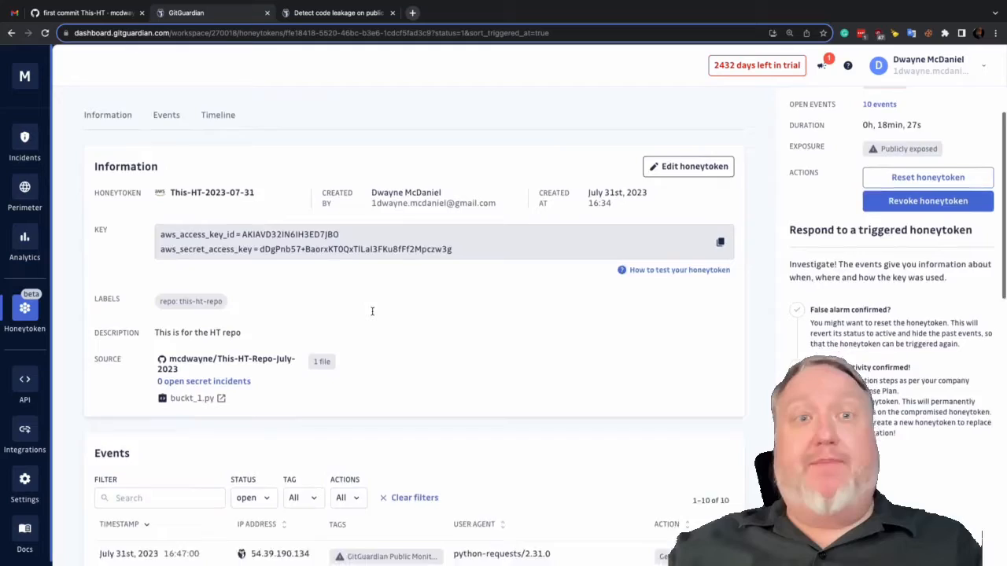
scroll("down", 3)
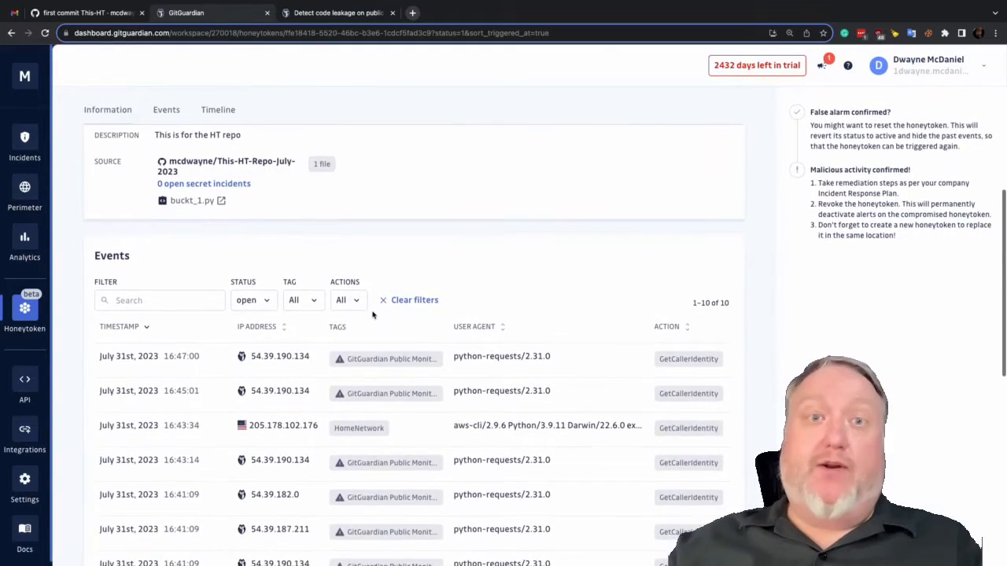
scroll("down", 3)
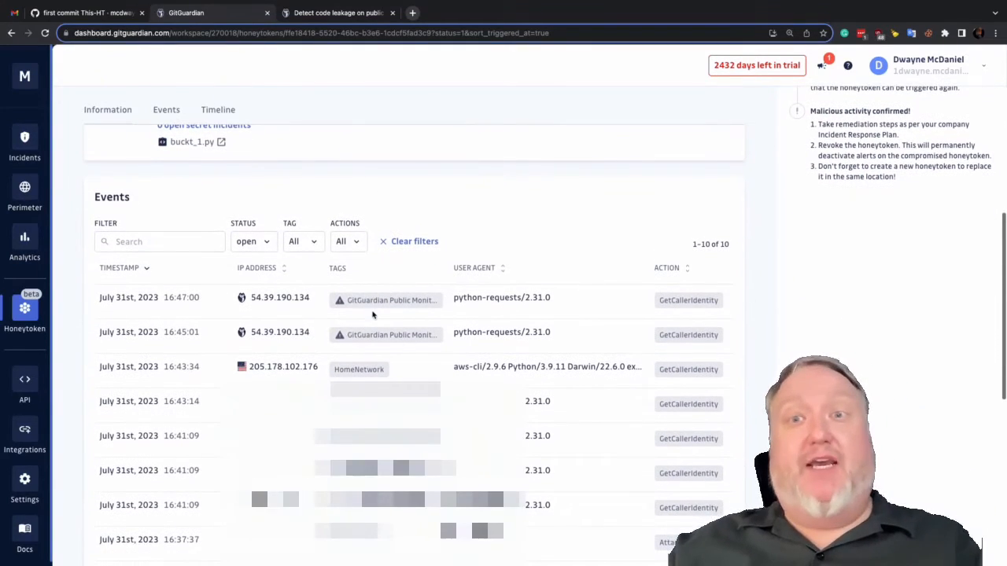
scroll("down", 3)
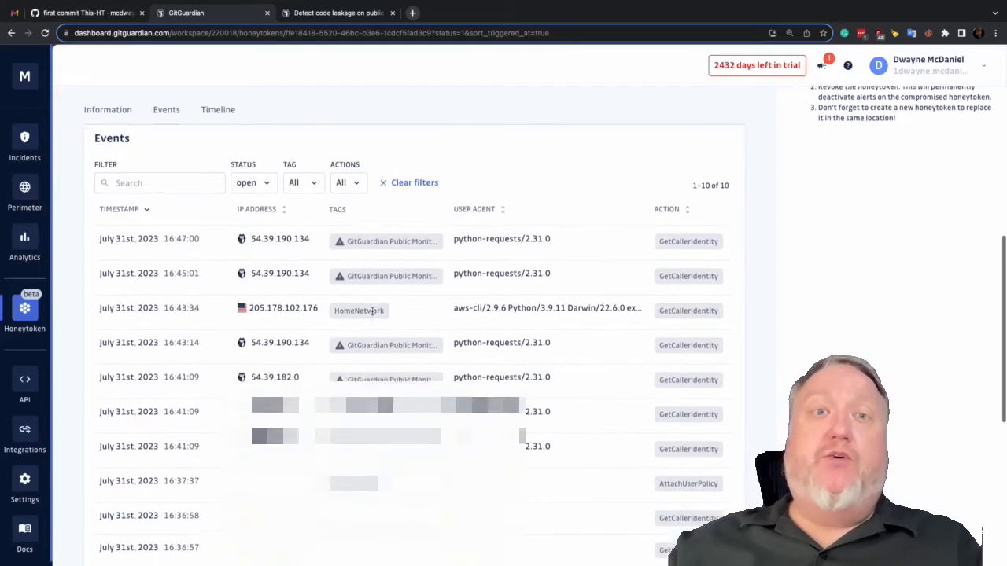
scroll("down", 3)
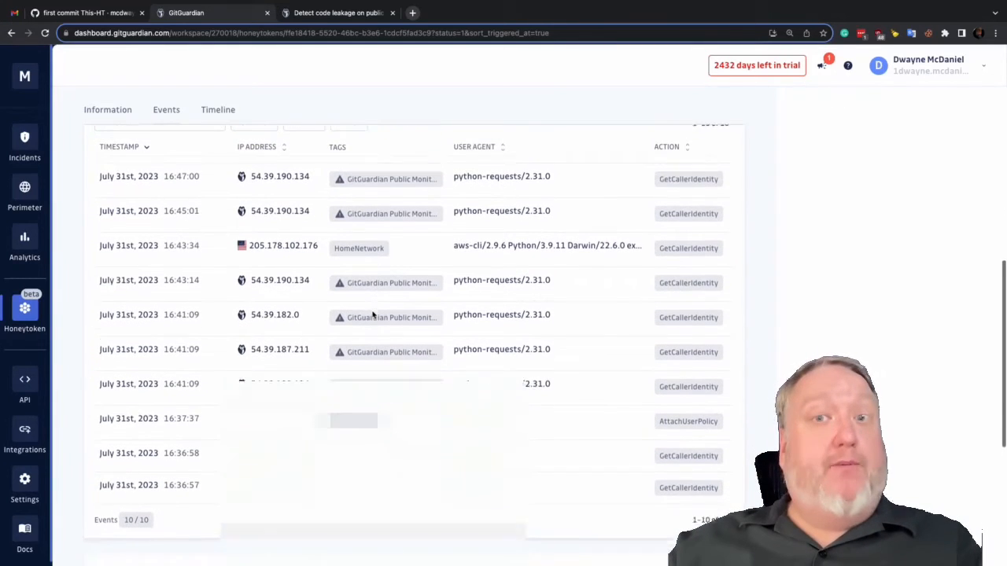
scroll("down", 3)
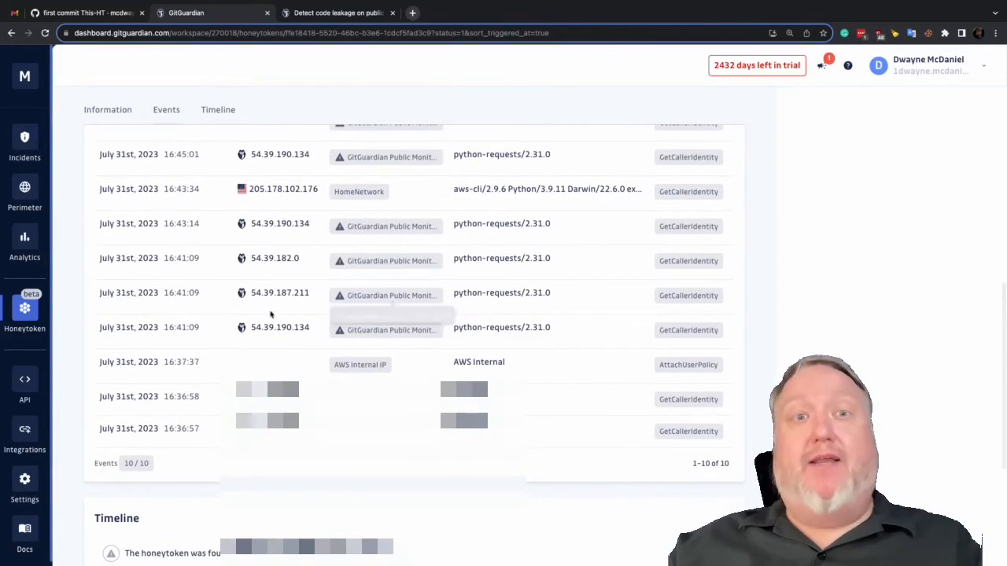
mouse_move(513, 292)
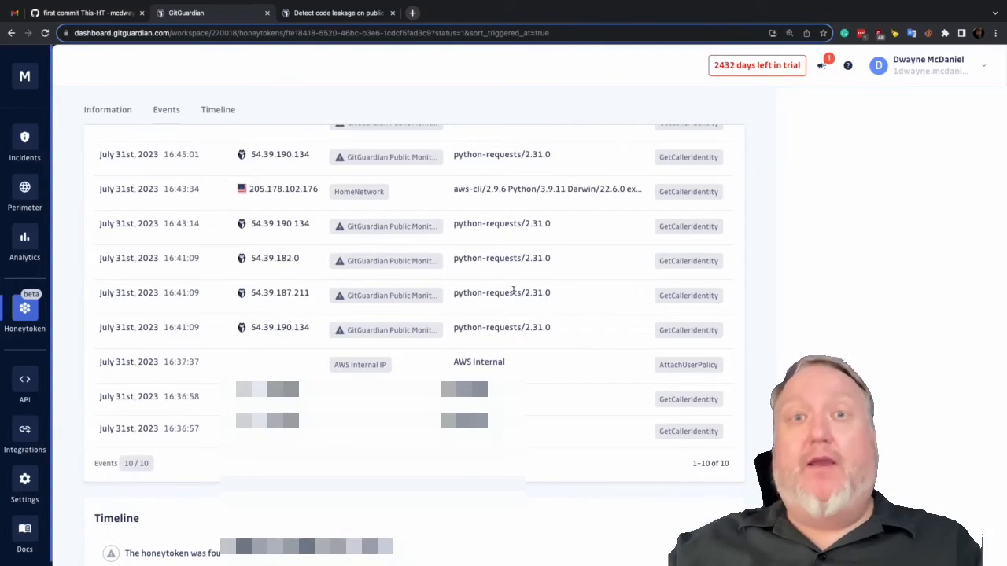
mouse_move(676, 296)
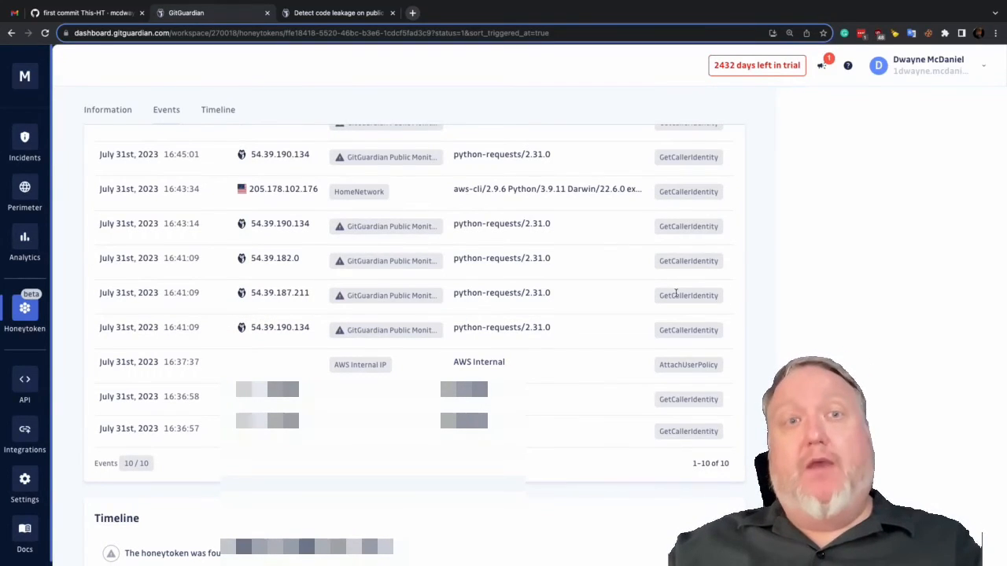